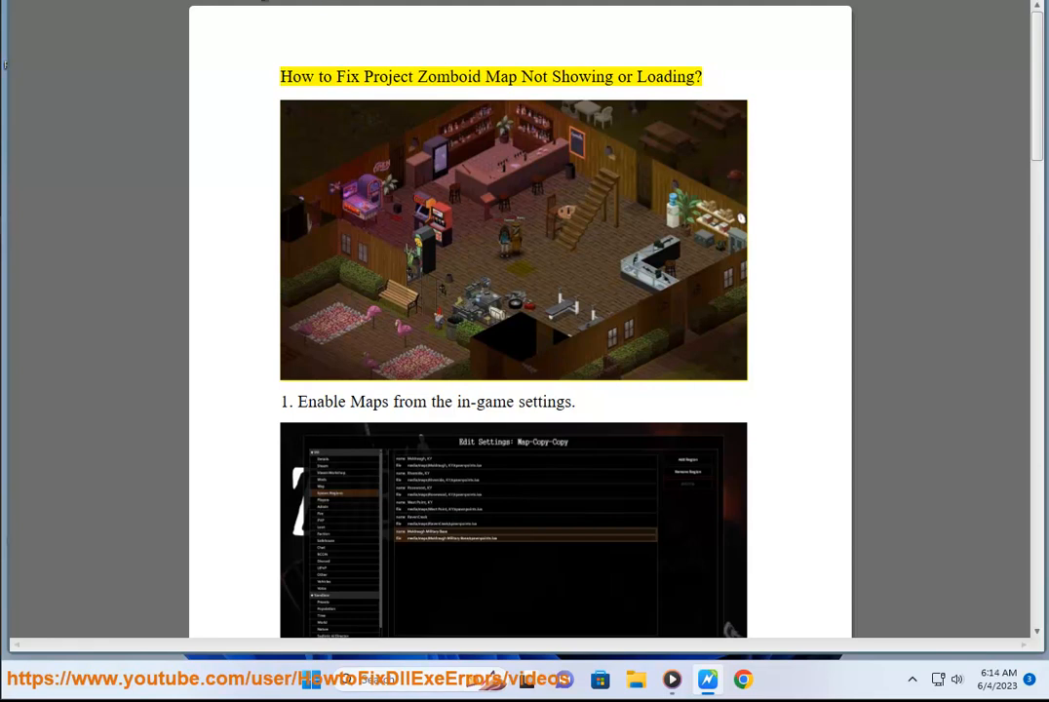
Scroll the guide from its title down through steps 1–3, ending at Update Steam Launcher.
{"action": "double_click", "coordinate": [534, 76]}
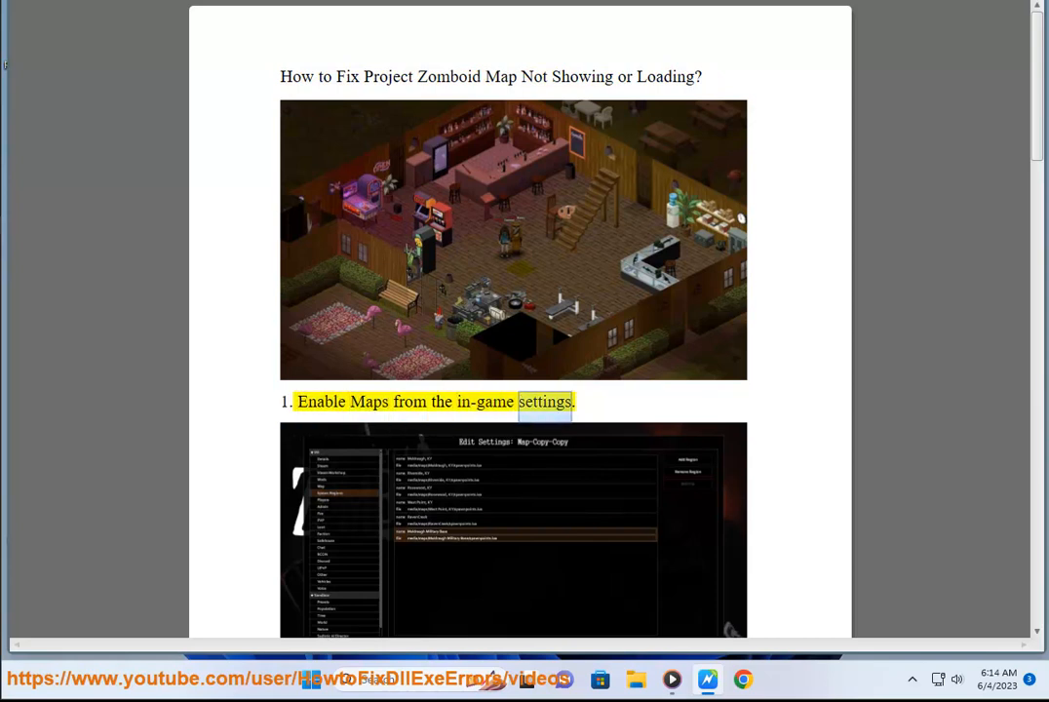
{"action": "scroll", "scroll_direction": "down", "scroll_amount": 3}
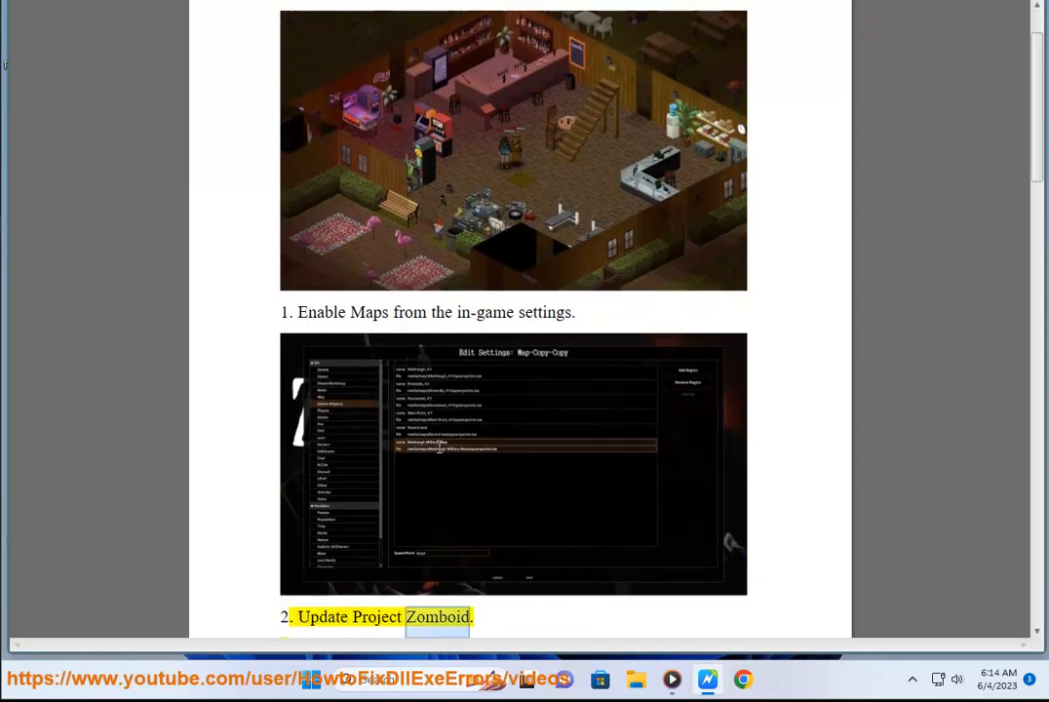
{"action": "scroll", "scroll_direction": "down", "scroll_amount": 3}
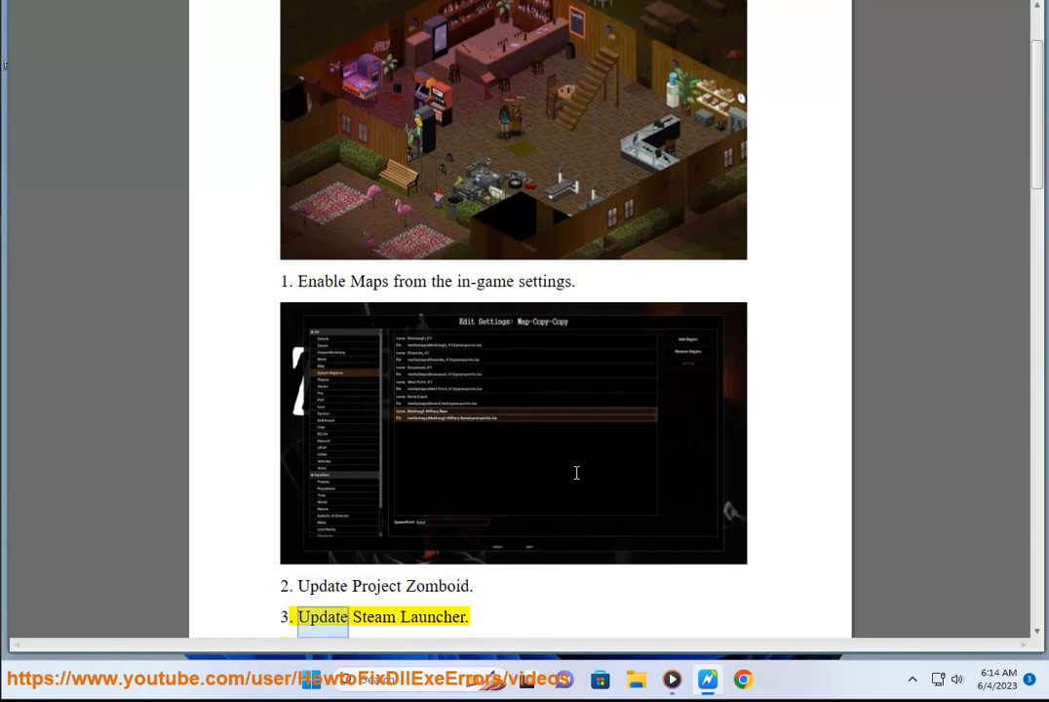
{"action": "scroll", "scroll_direction": "down", "scroll_amount": 3}
{"action": "type", "text": "st"}
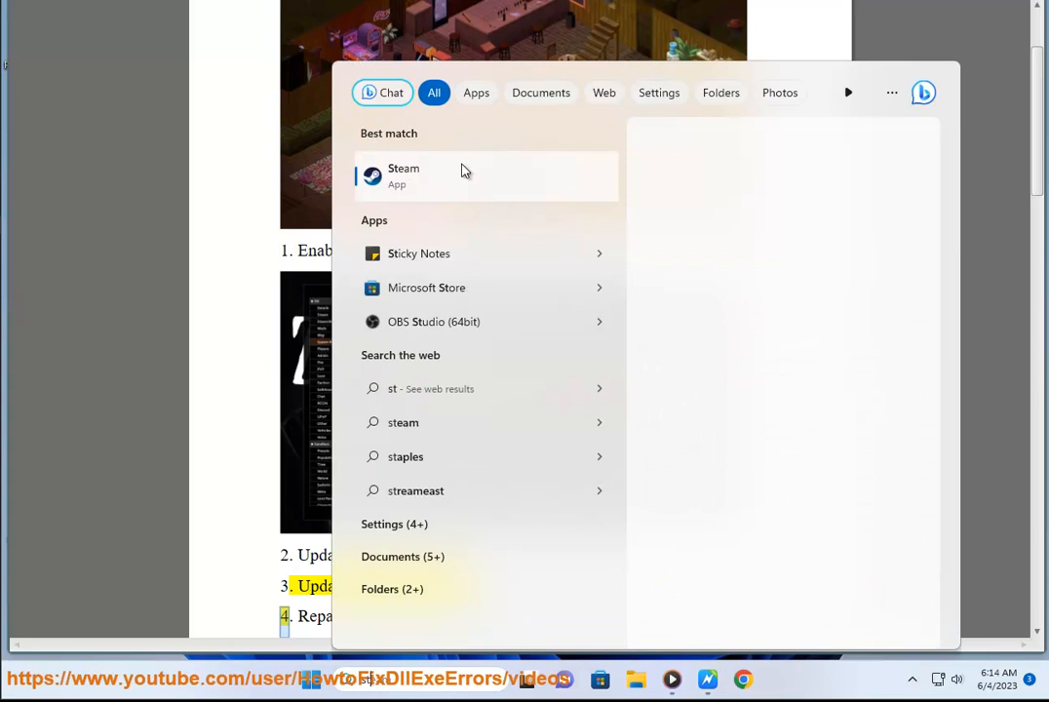
Launch Steam from the Start search and confirm the User Account Control prompt with Yes.
{"action": "left_click", "coordinate": [404, 176]}
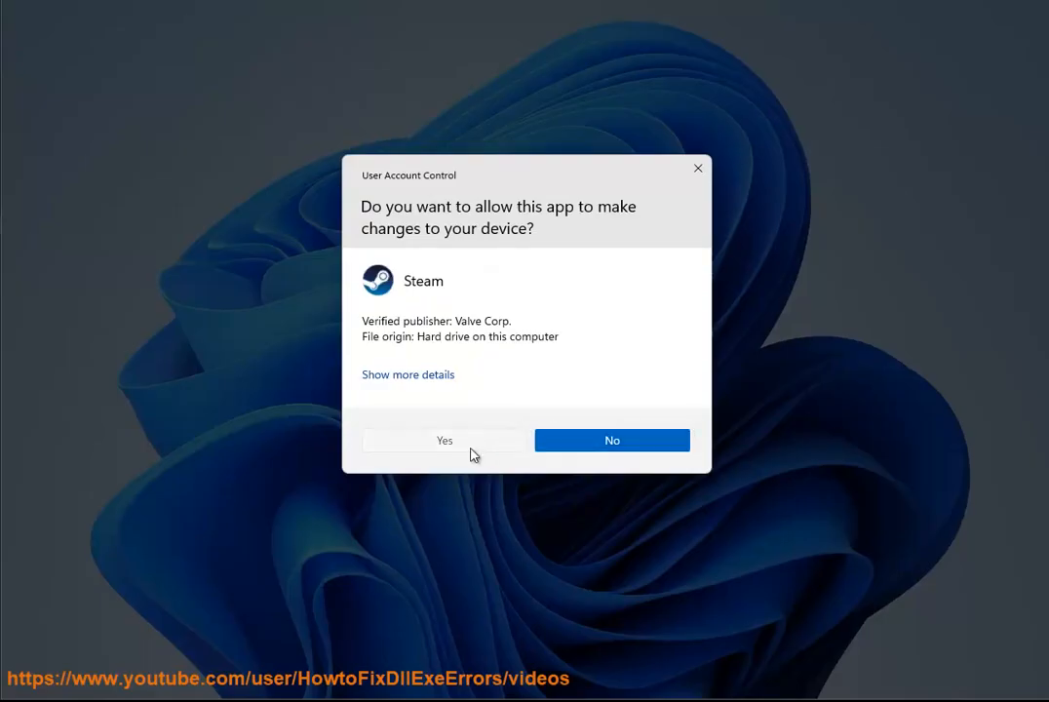
{"action": "left_click", "coordinate": [444, 441]}
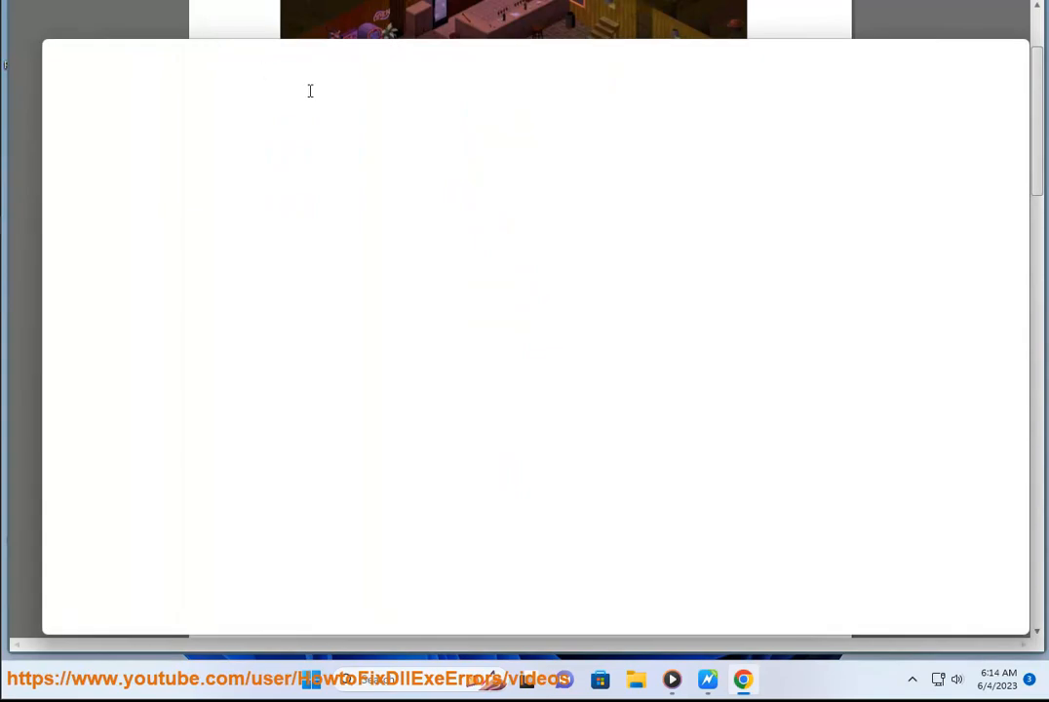
{"action": "mouse_move", "coordinate": [306, 66]}
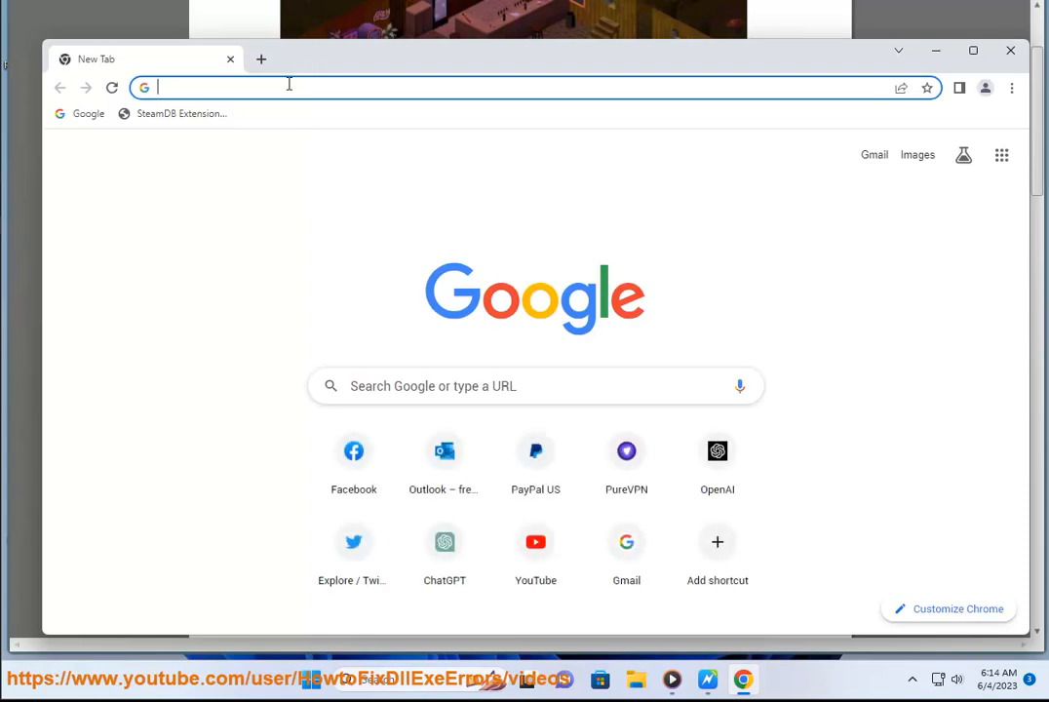
Search 'Project Zomboid version' in Chrome and scroll results showing Build 41 as latest stable.
{"action": "type", "text": "Project Zomboid ver"}
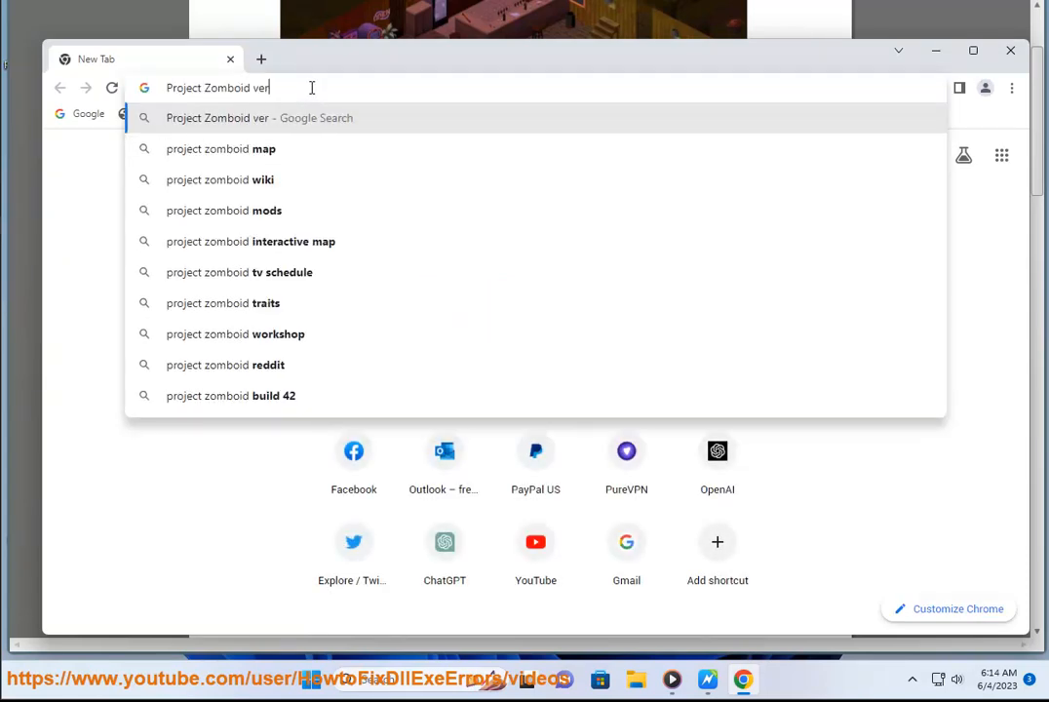
{"action": "key", "text": "Return"}
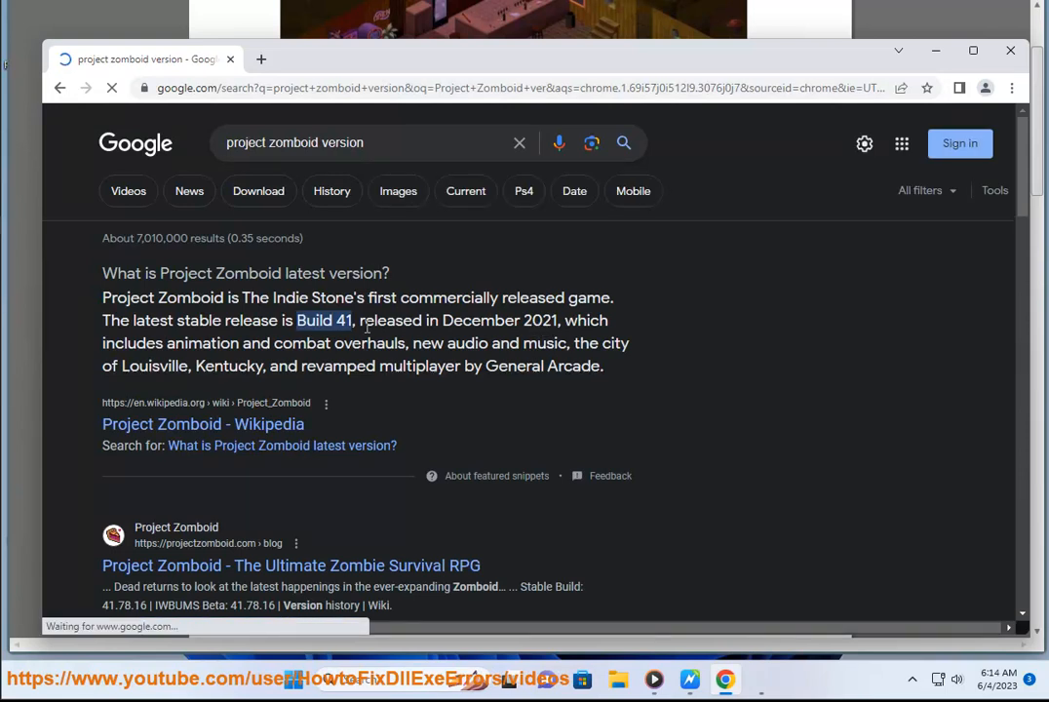
{"action": "scroll", "scroll_direction": "down", "scroll_amount": 3}
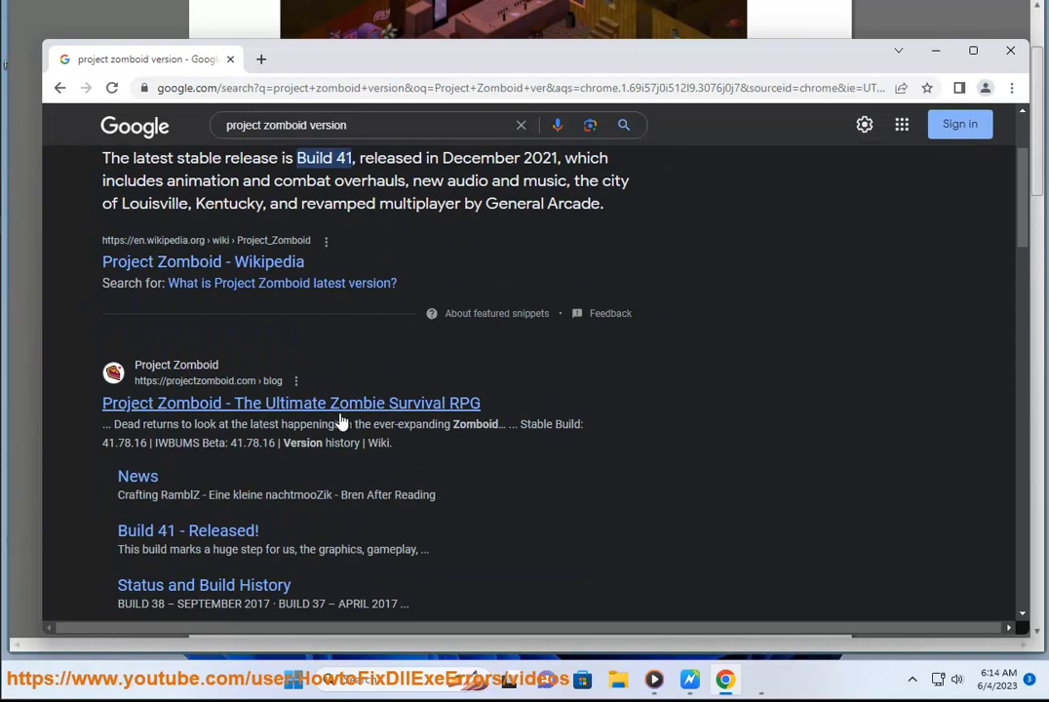
{"action": "scroll", "scroll_direction": "down", "scroll_amount": 3}
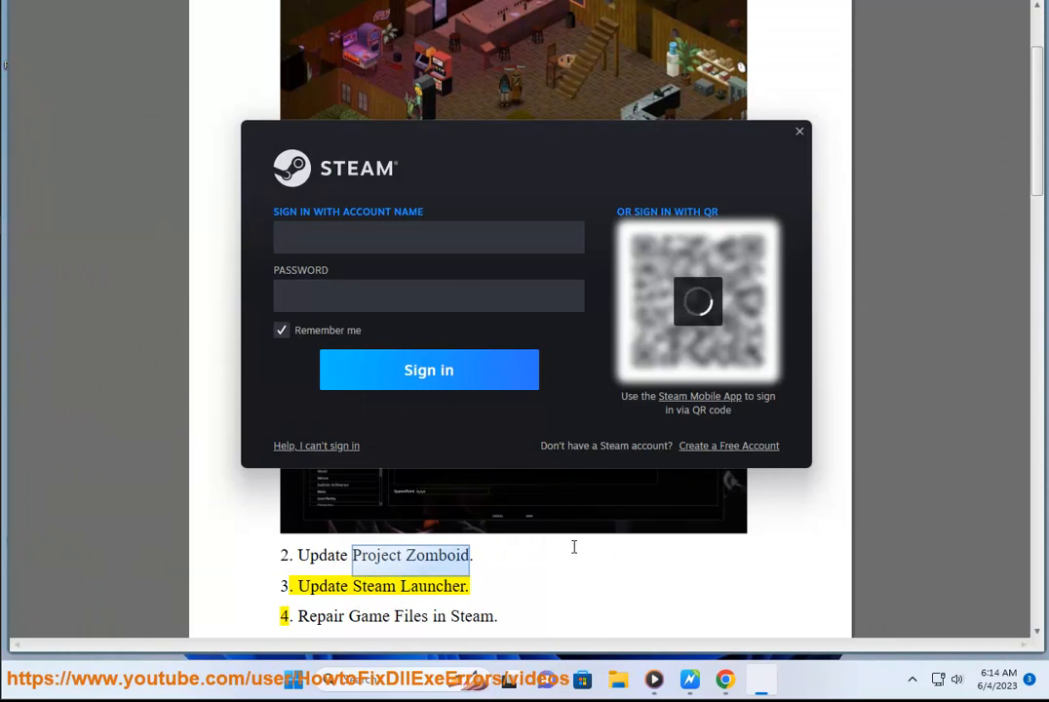
Bring the Word guide in front of the Steam login and read step 4.
{"action": "left_click", "coordinate": [799, 130]}
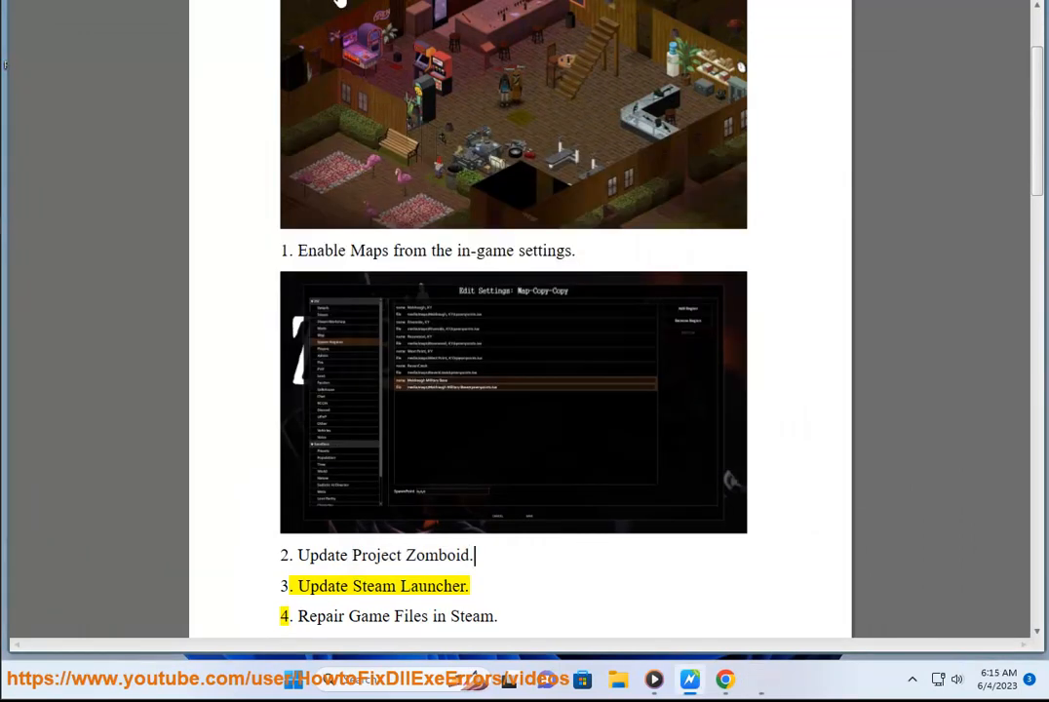
{"action": "scroll", "scroll_direction": "down", "scroll_amount": 3}
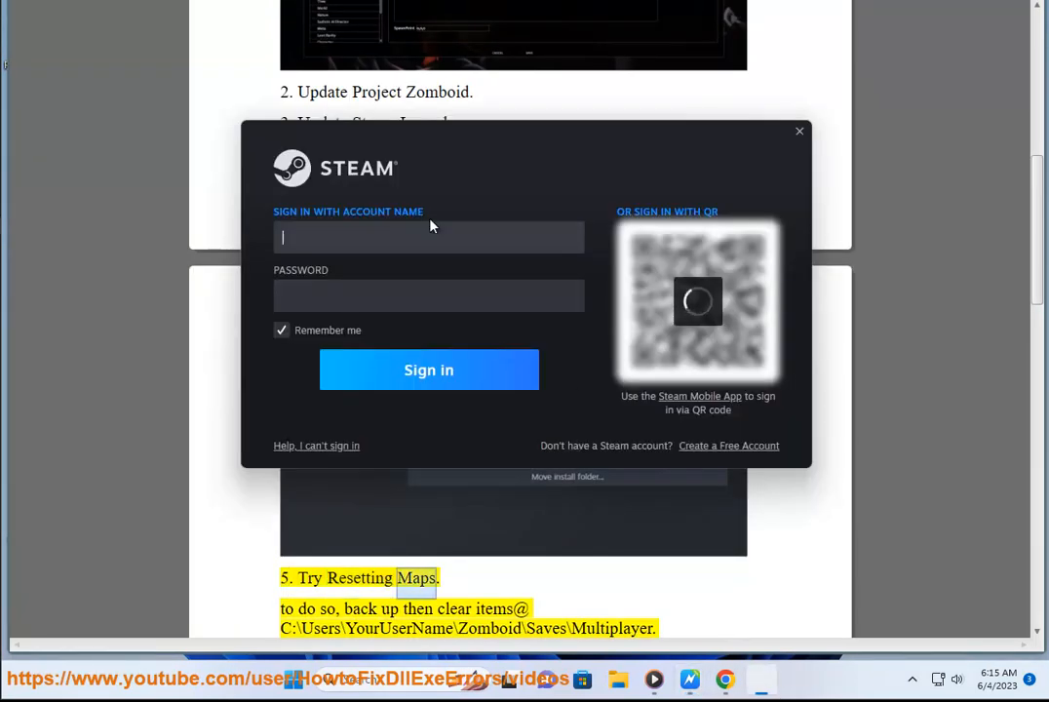
{"action": "left_click", "coordinate": [799, 130]}
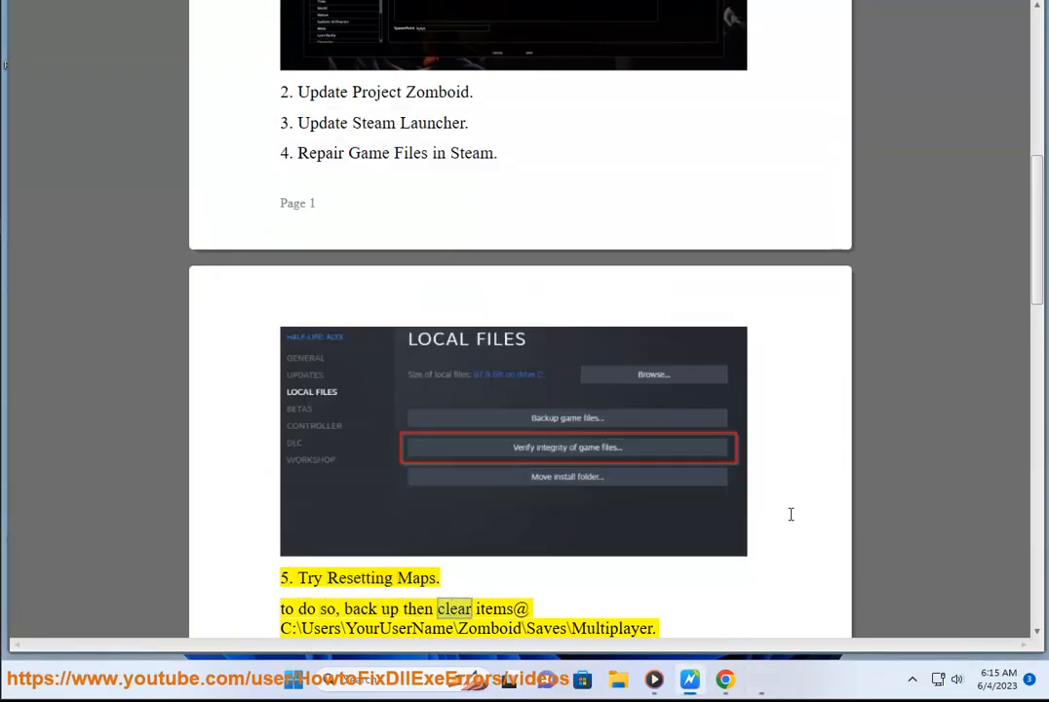
{"action": "scroll", "scroll_direction": "down", "scroll_amount": 3}
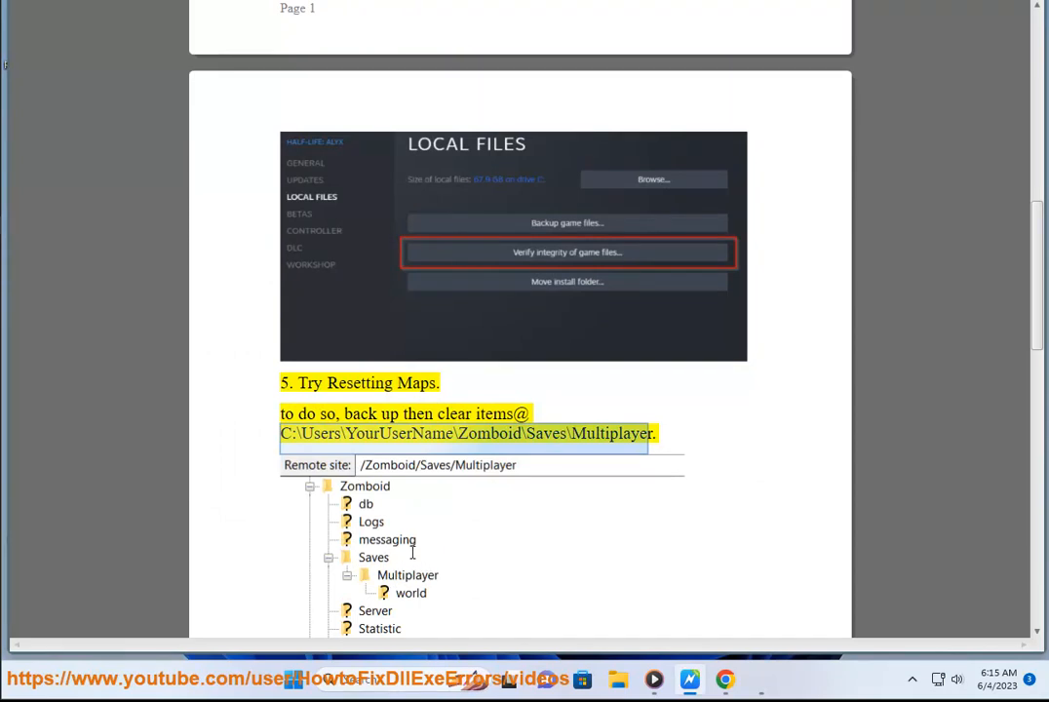
{"action": "scroll", "scroll_direction": "down", "scroll_amount": 3}
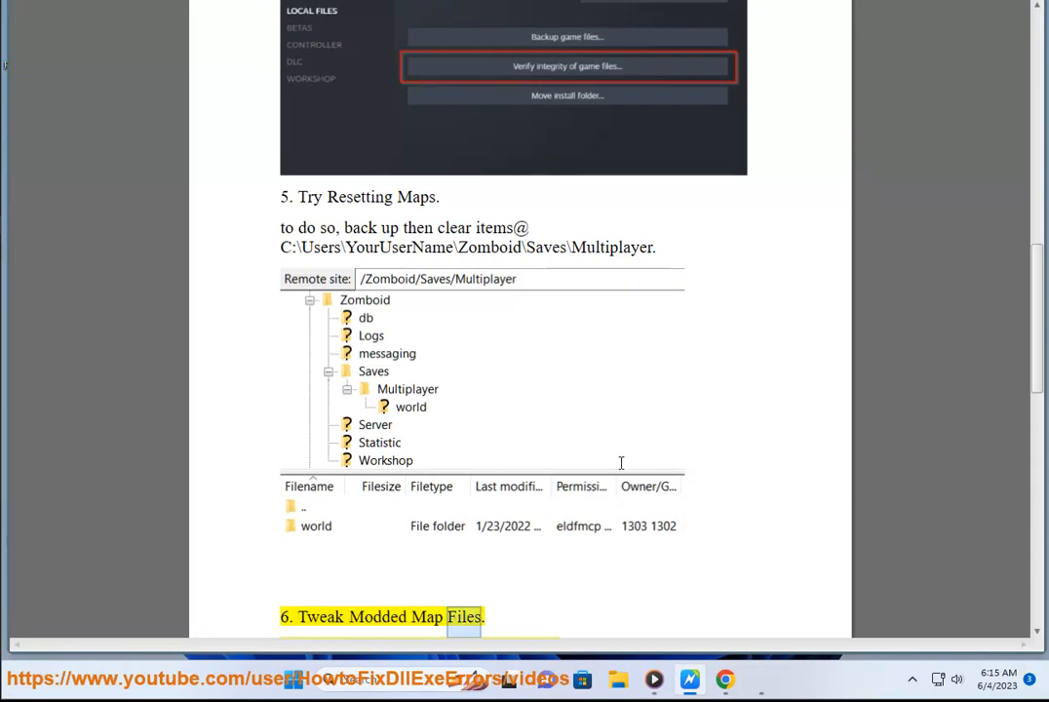
Read steps 5 and 6 (Try Resetting Maps, Tweak Modded Map Files) with the maps folder screenshot.
{"action": "scroll", "scroll_direction": "down", "scroll_amount": 3}
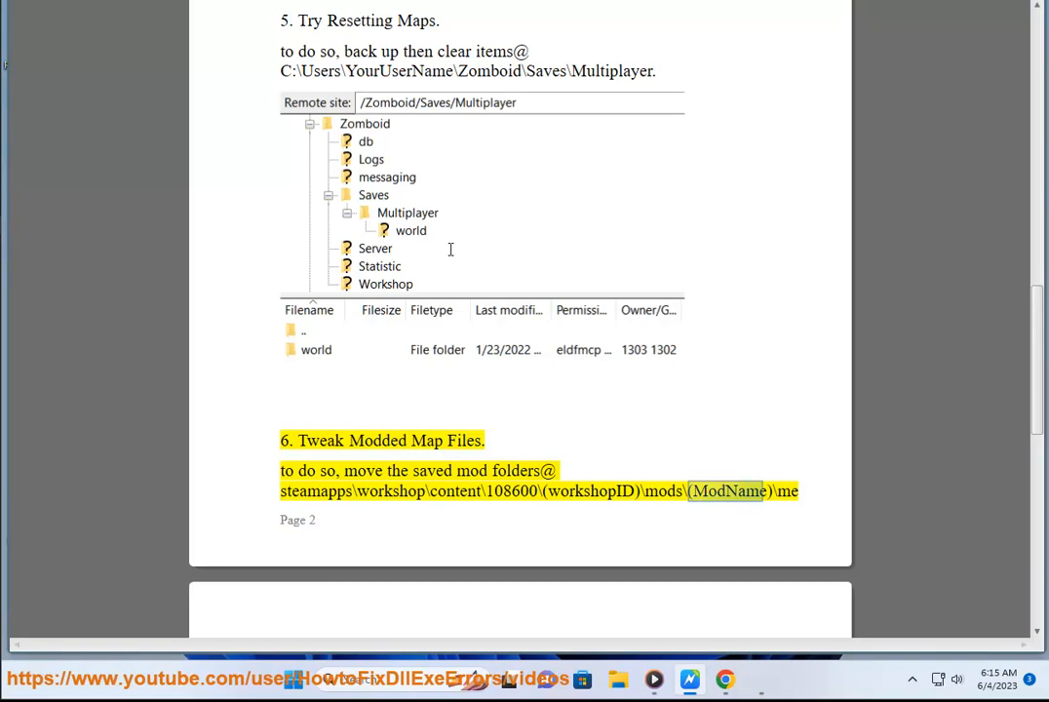
{"action": "scroll", "scroll_direction": "down", "scroll_amount": 3}
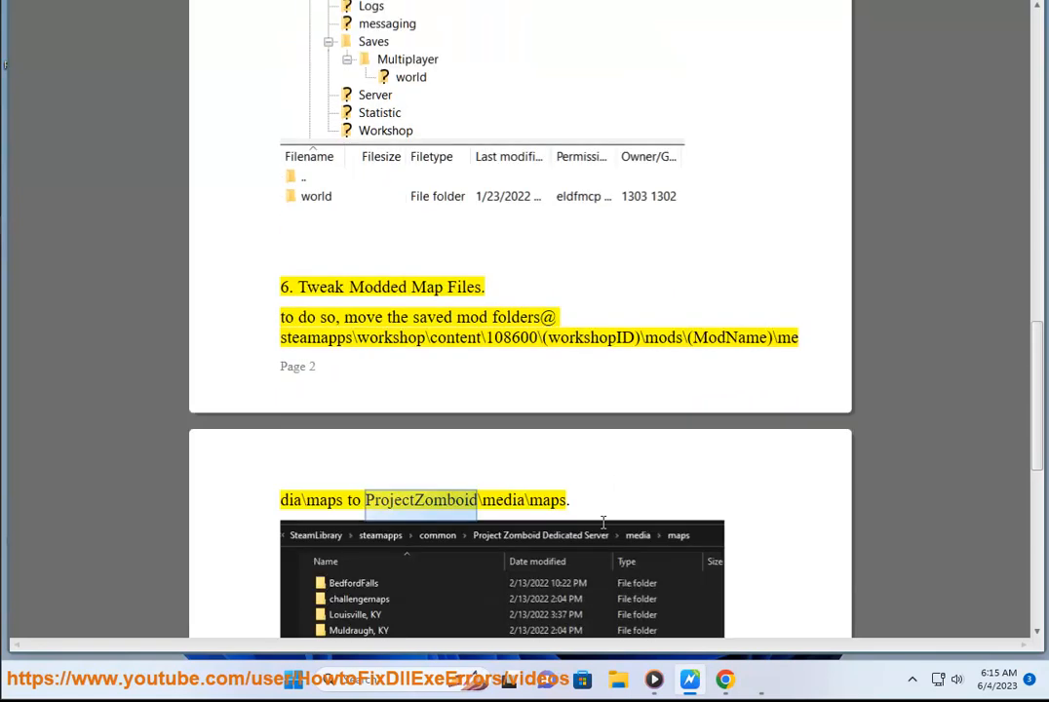
{"action": "scroll", "scroll_direction": "down", "scroll_amount": 3}
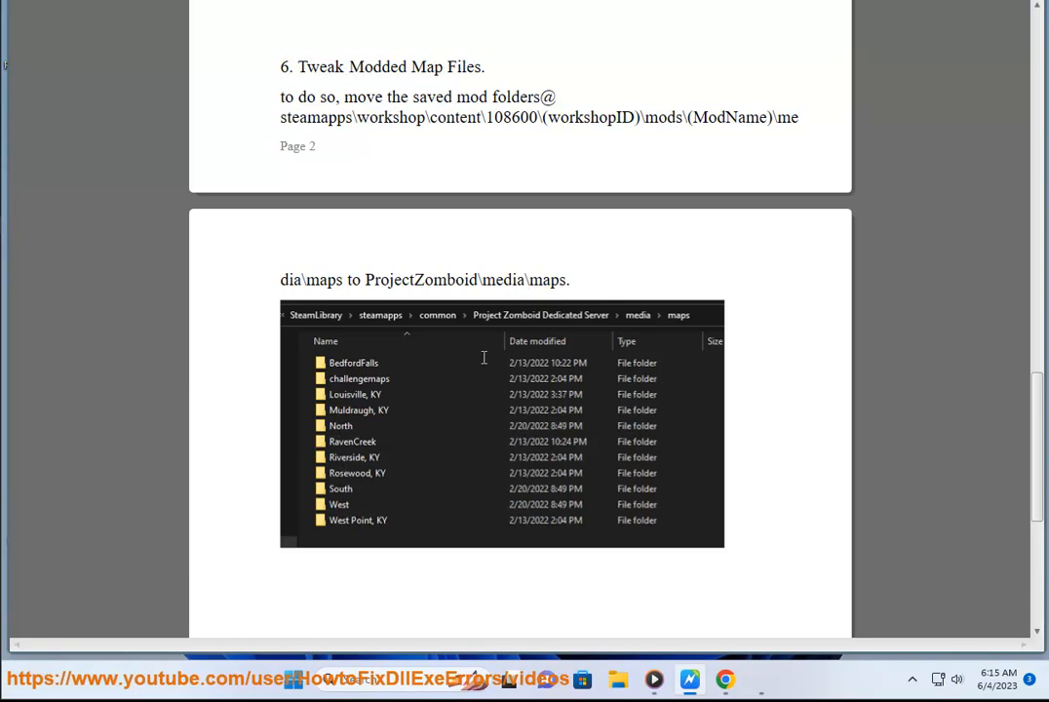
{"action": "mouse_move", "coordinate": [667, 322]}
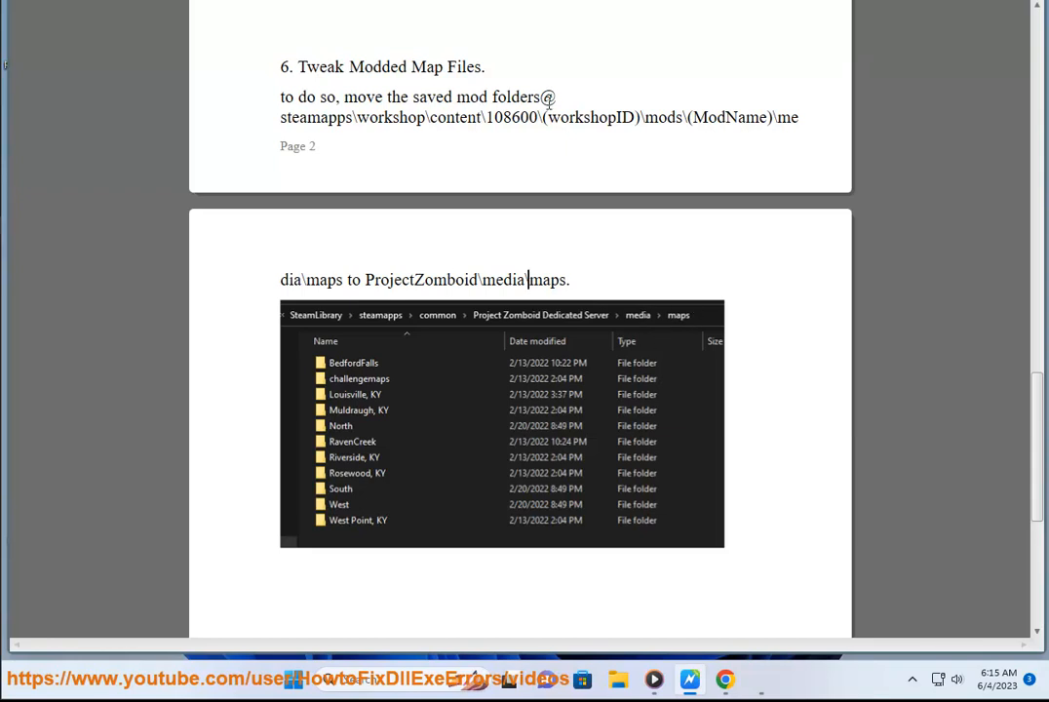
{"action": "double_click", "coordinate": [499, 98]}
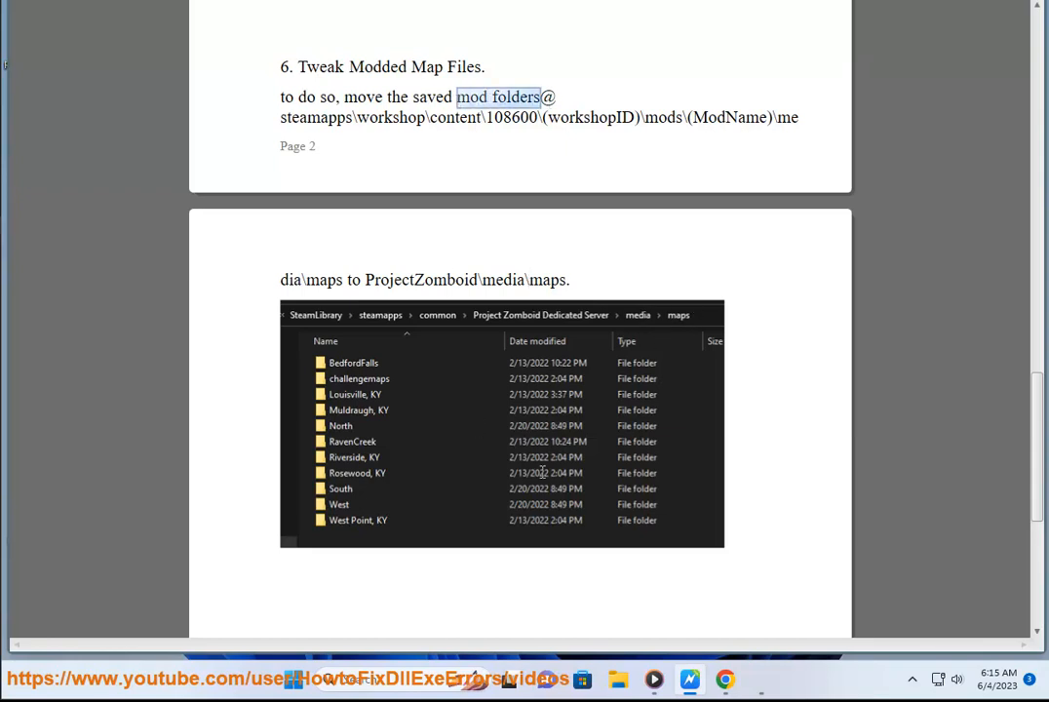